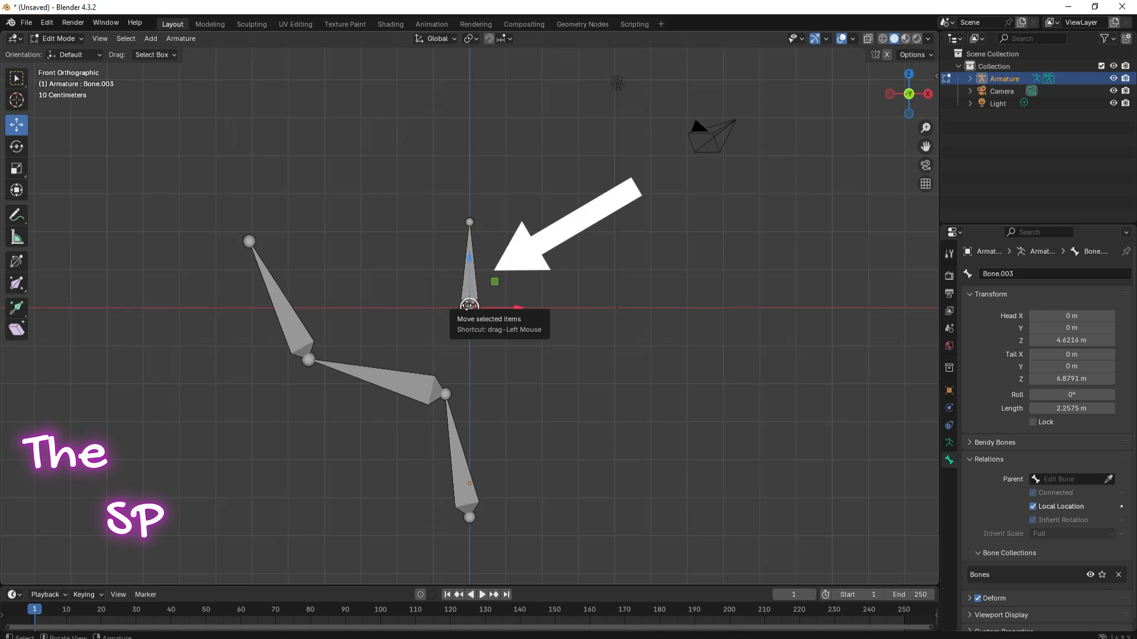
Leave Edit Mode so the split-off top bone becomes its own object, Armature.001.
drag(469, 304, 449, 388)
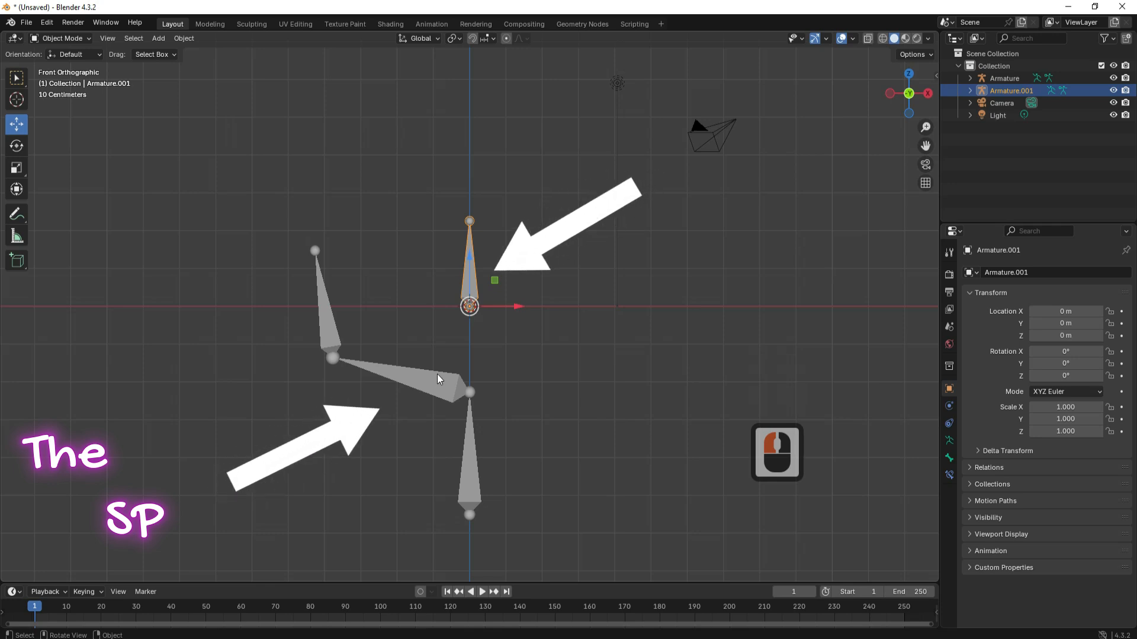
Select Armature.001 then the main Armature and join them via the Object menu.
click(469, 275)
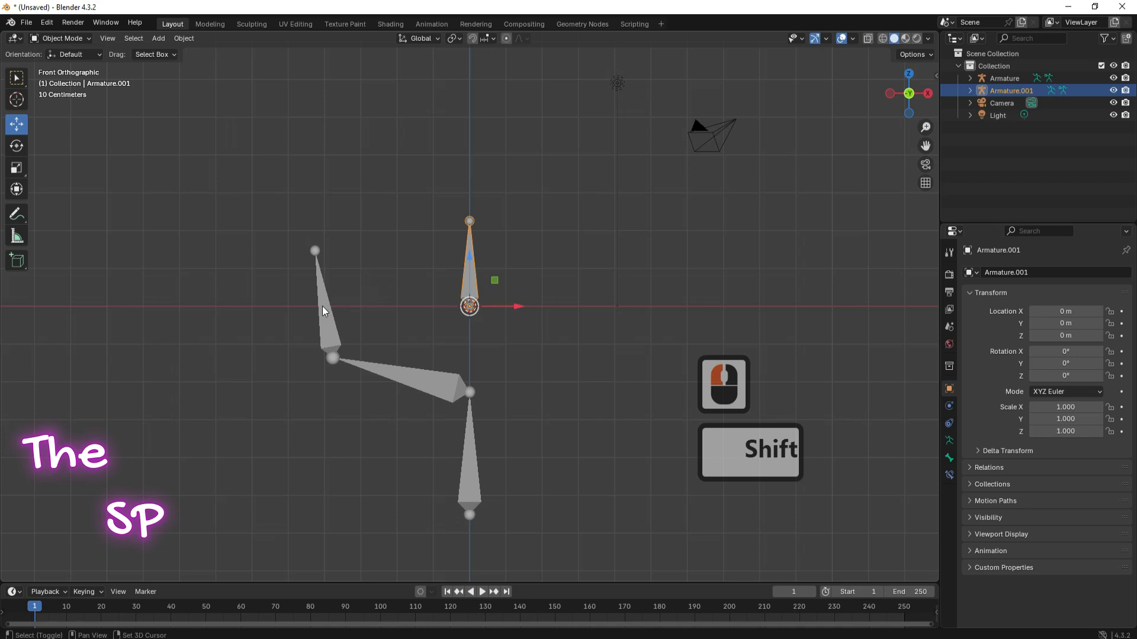
click(469, 394)
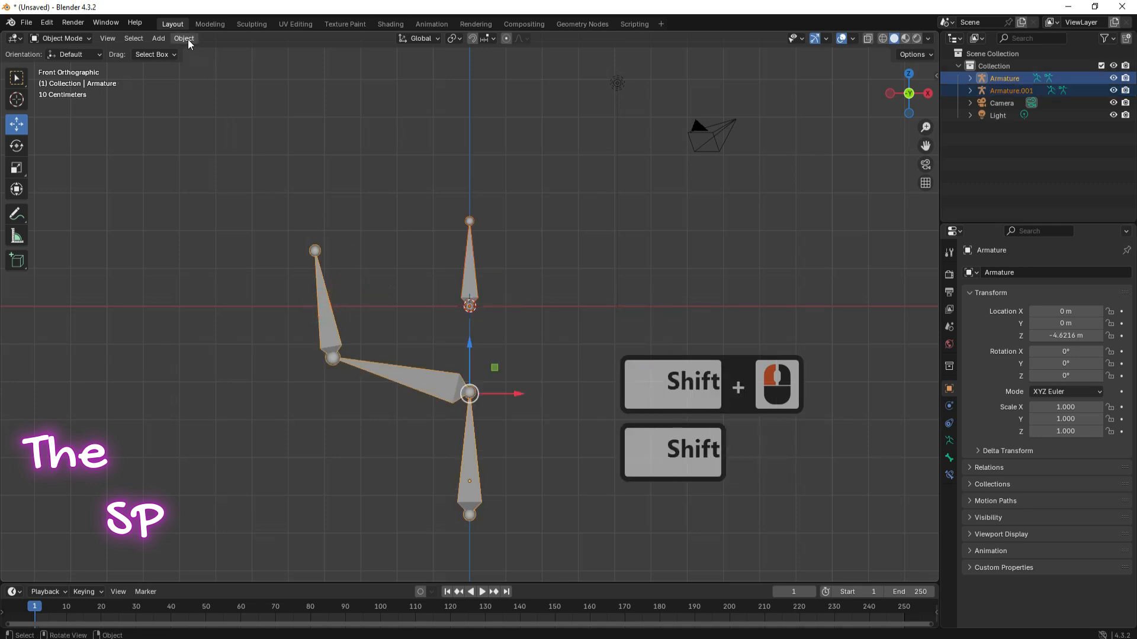
click(184, 38)
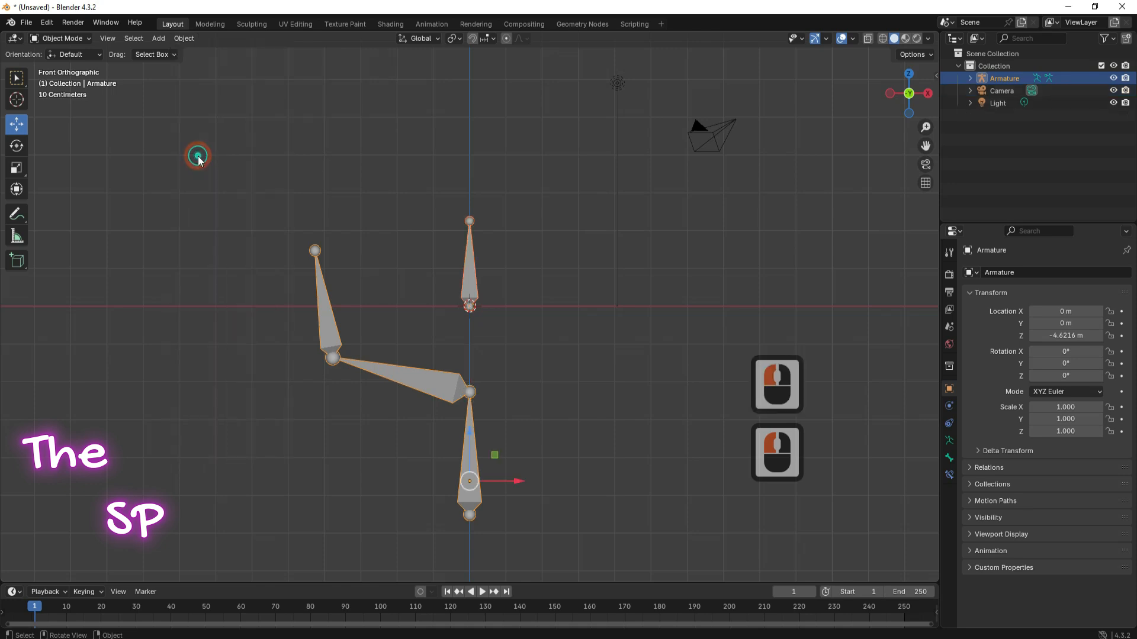
Switch the combined armature to Edit Mode and select the top bone, Bone.003.
click(62, 38)
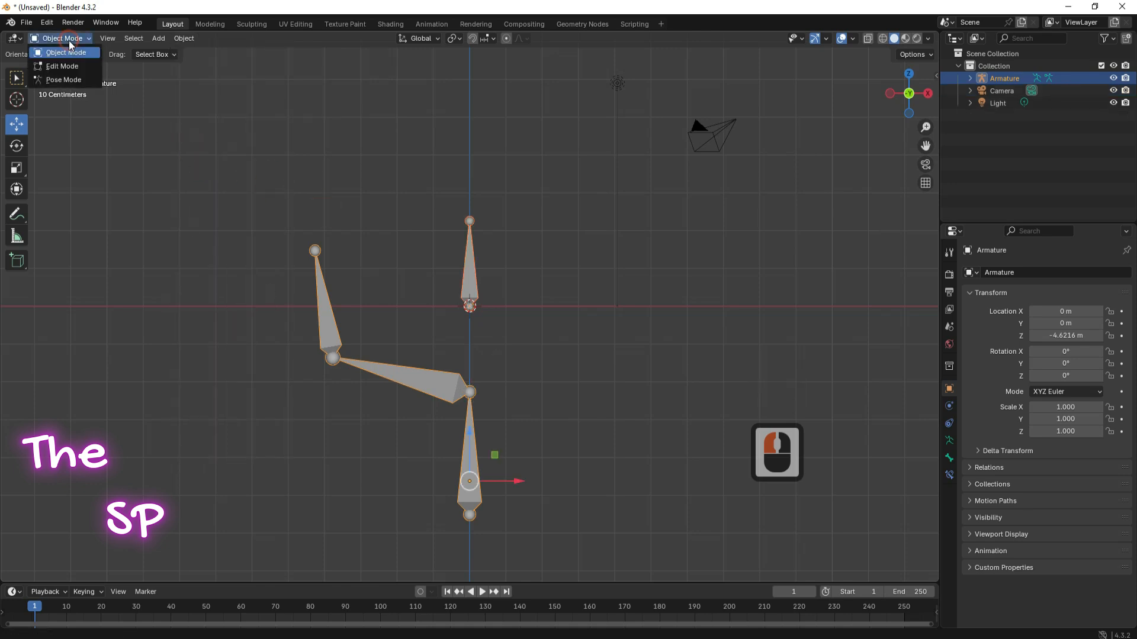
mouse_move(63, 66)
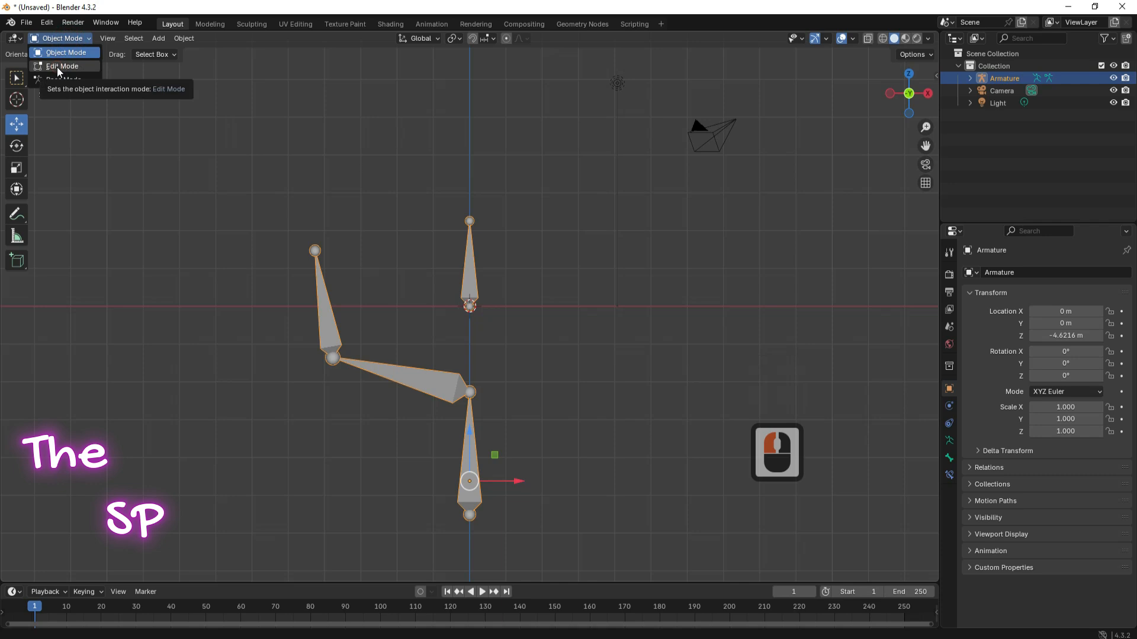
click(61, 66)
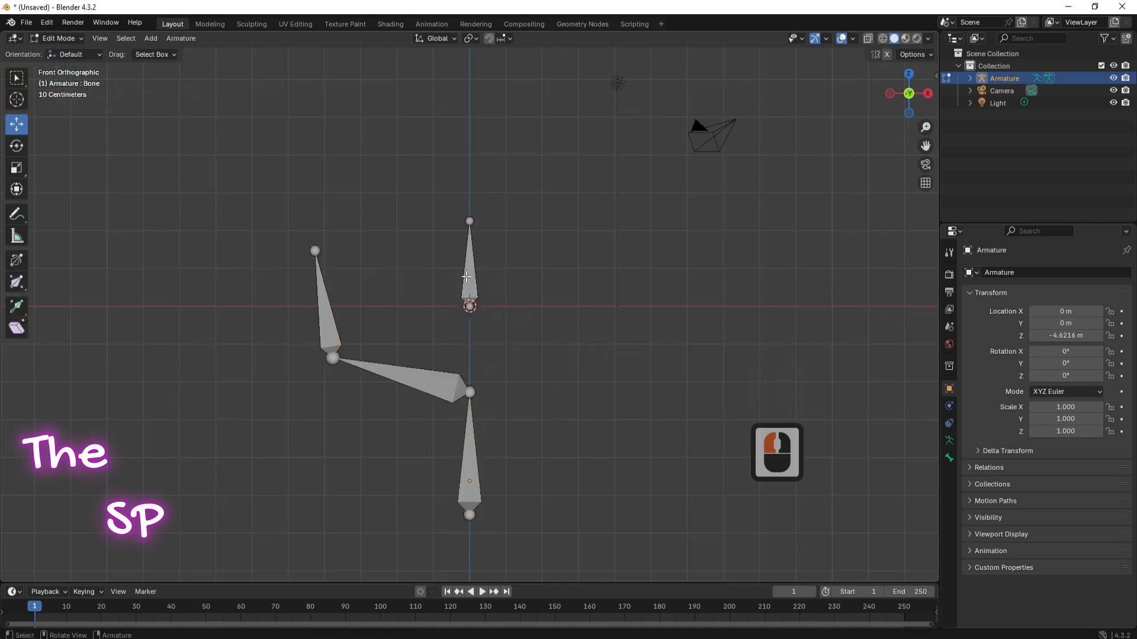
click(468, 261)
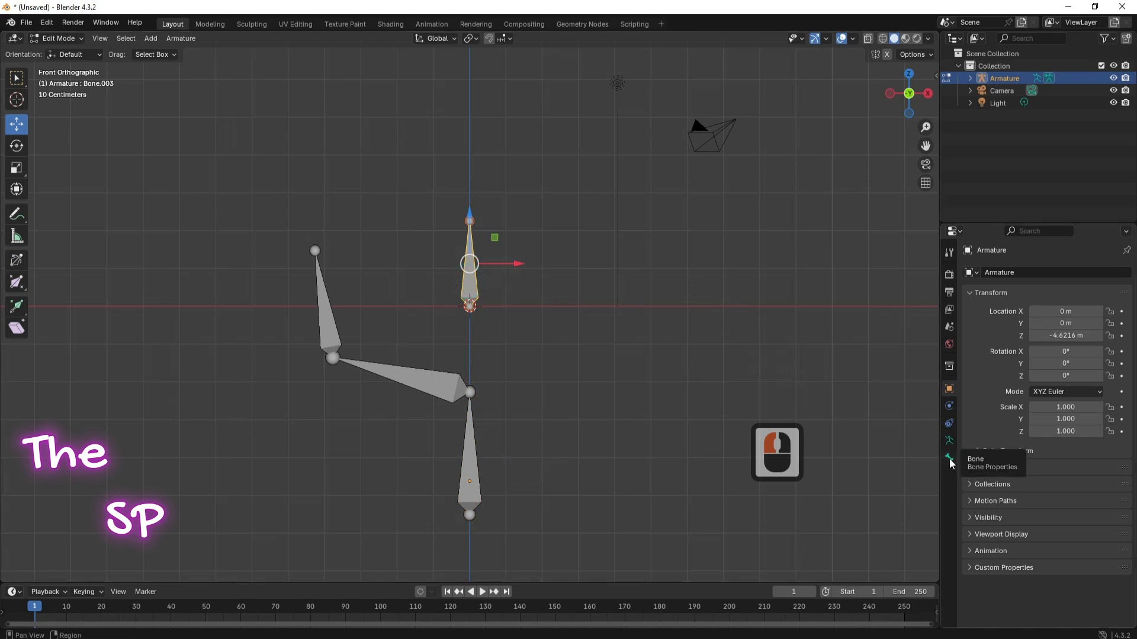
Open Bone.003's Relations panel and parent list, then check which bone is Bone.001.
click(949, 458)
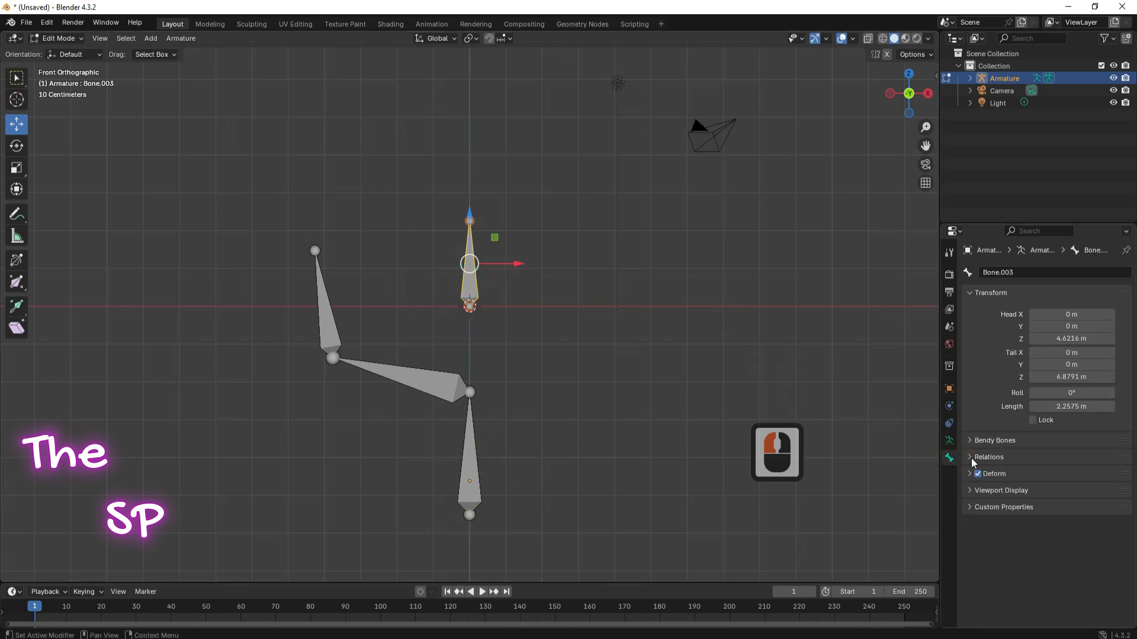
click(988, 456)
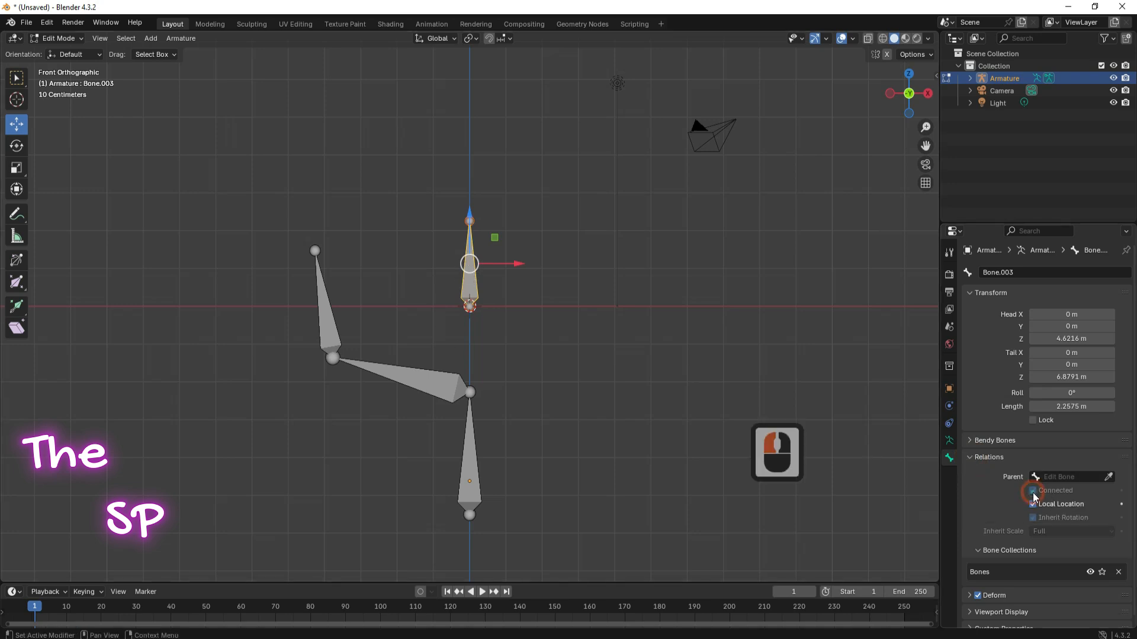
mouse_move(1072, 476)
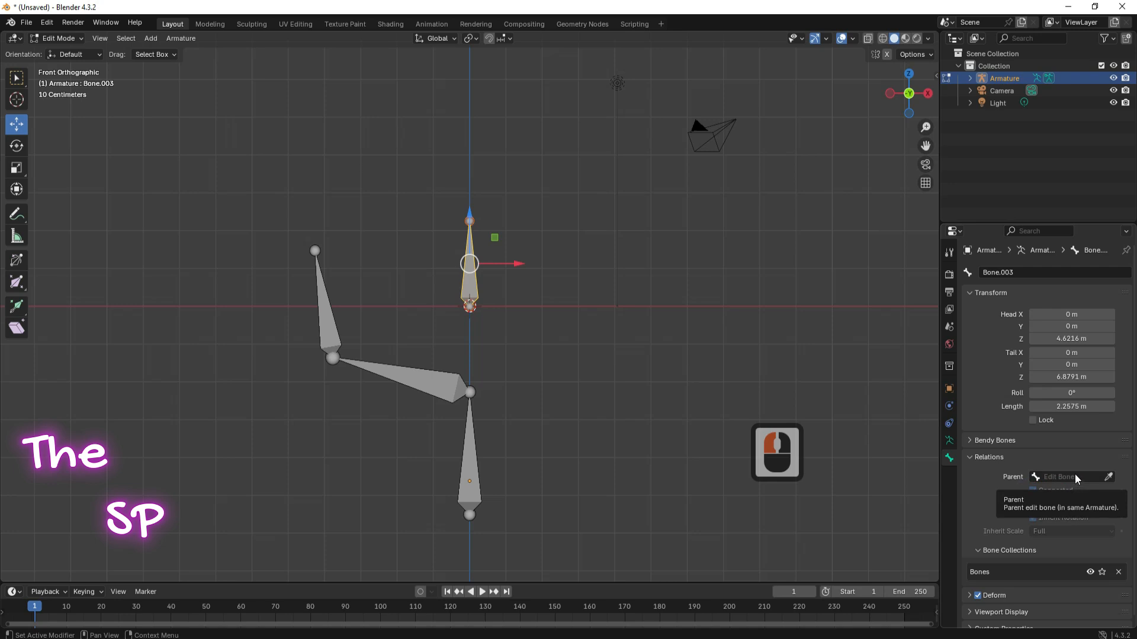
click(1073, 476)
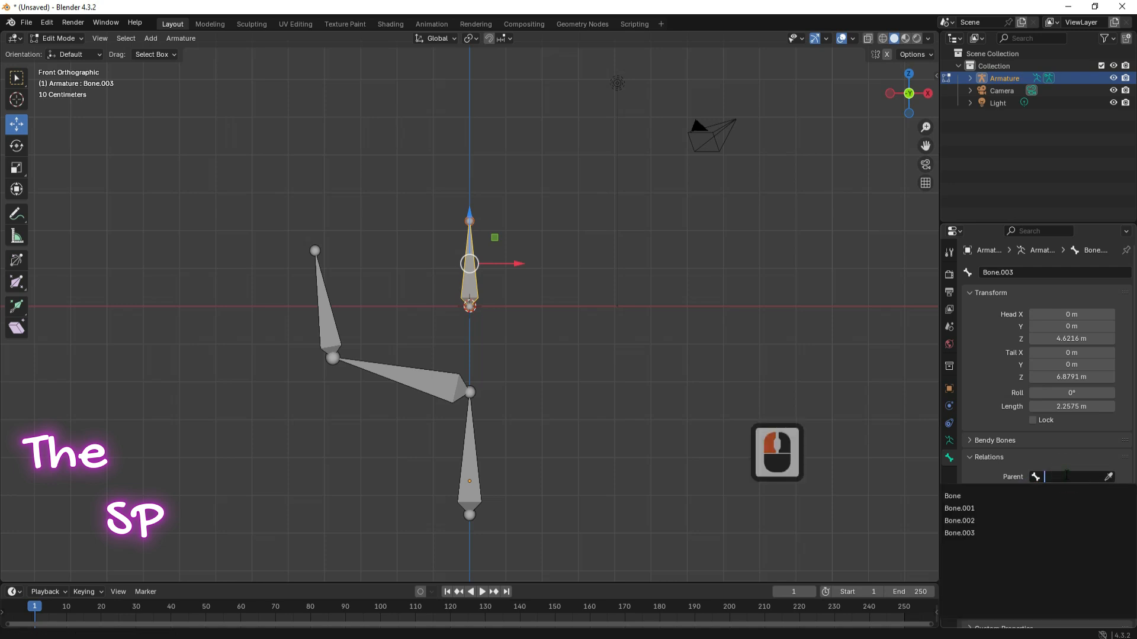
click(957, 496)
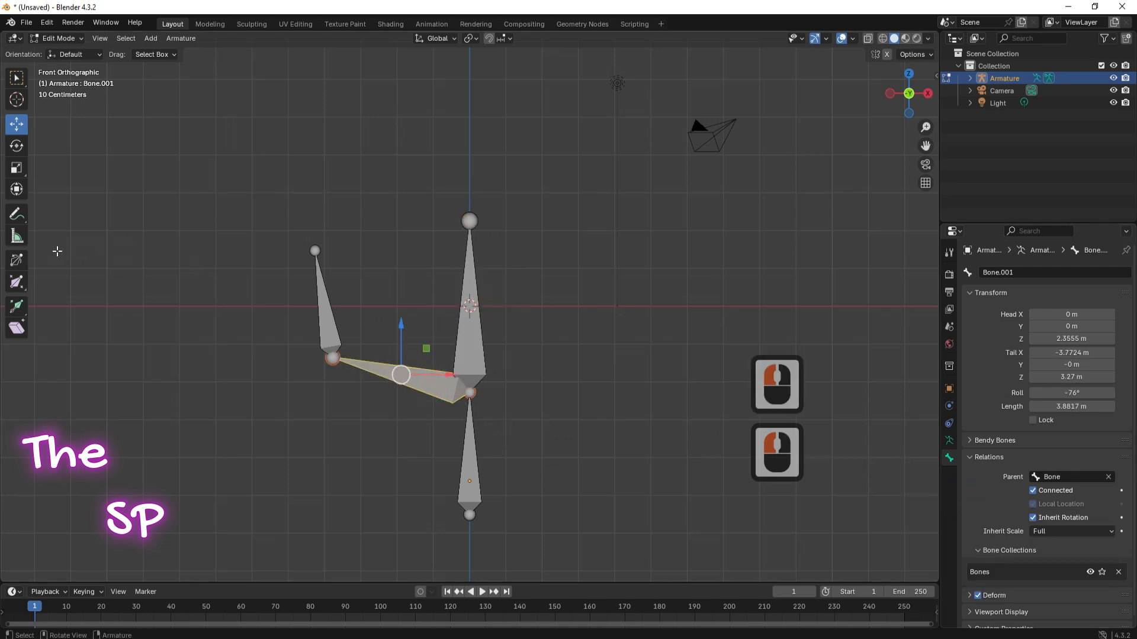
Parent Bone.003 to Bone.001 as connected, then rotate it around the joint.
key(r)
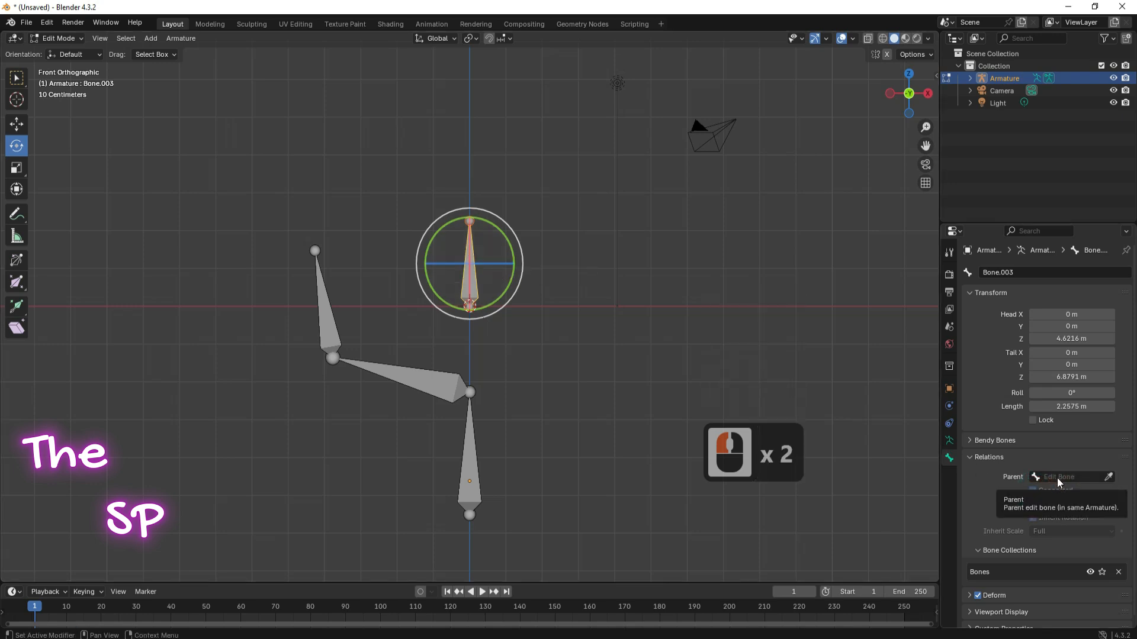
click(1073, 476)
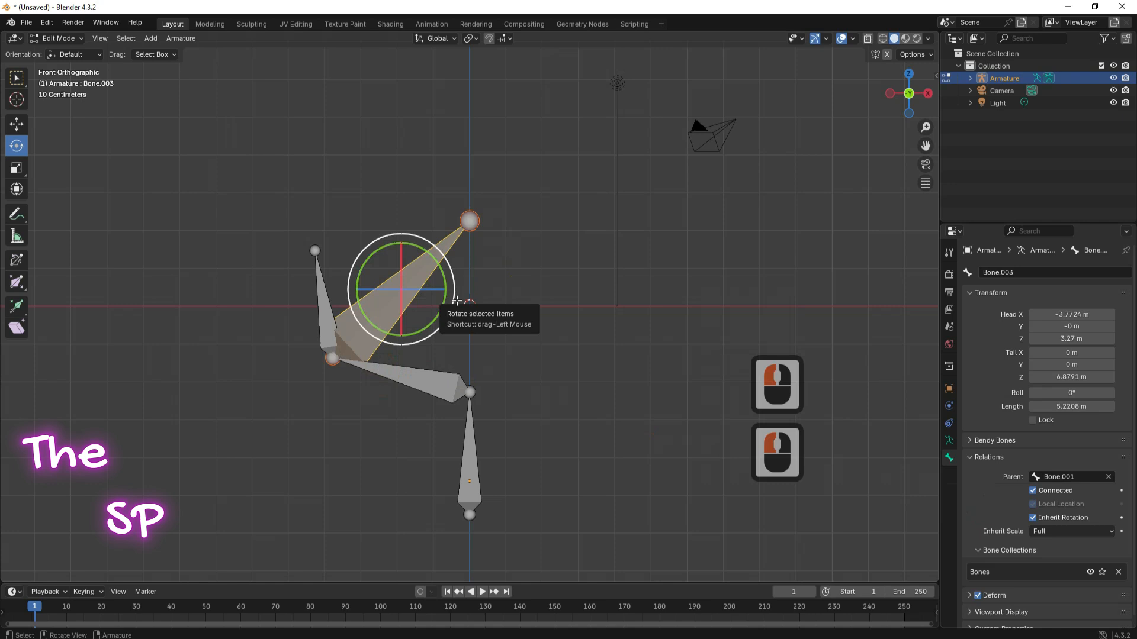
drag(453, 297, 470, 304)
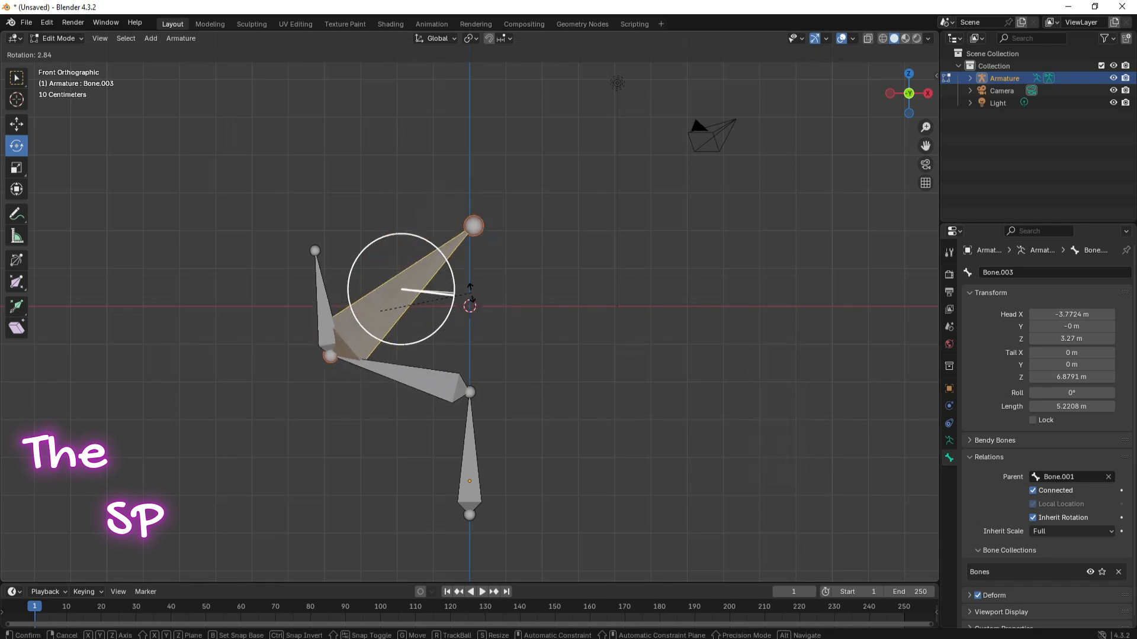